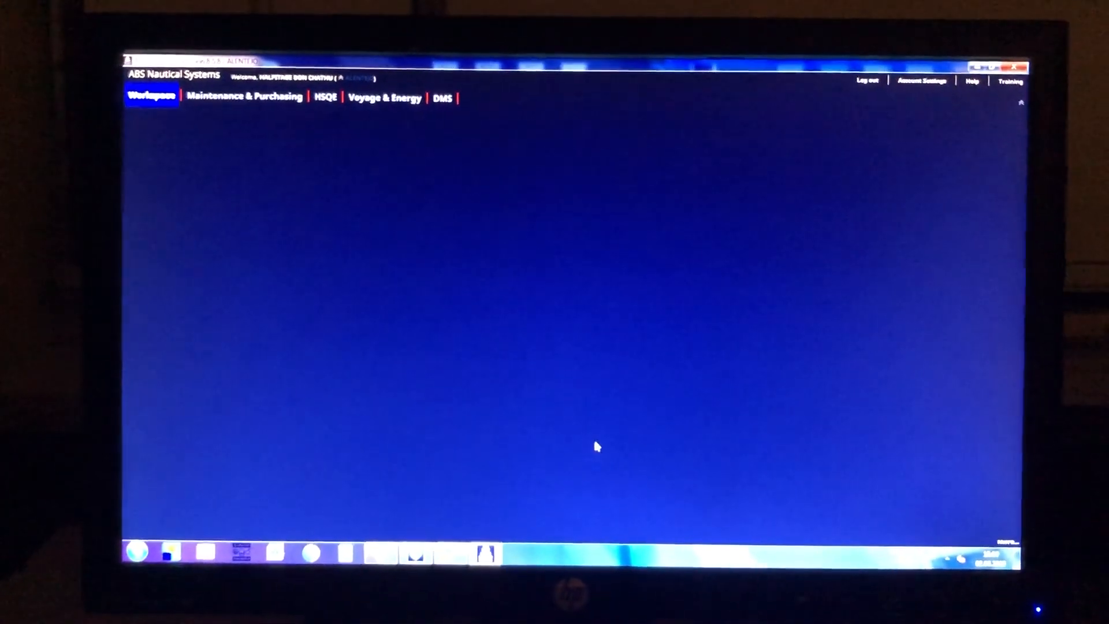
Go to the Purchasing section of the Maintenance & Purchasing module via the Navigator.
{"action": "left_click", "coordinate": [244, 97]}
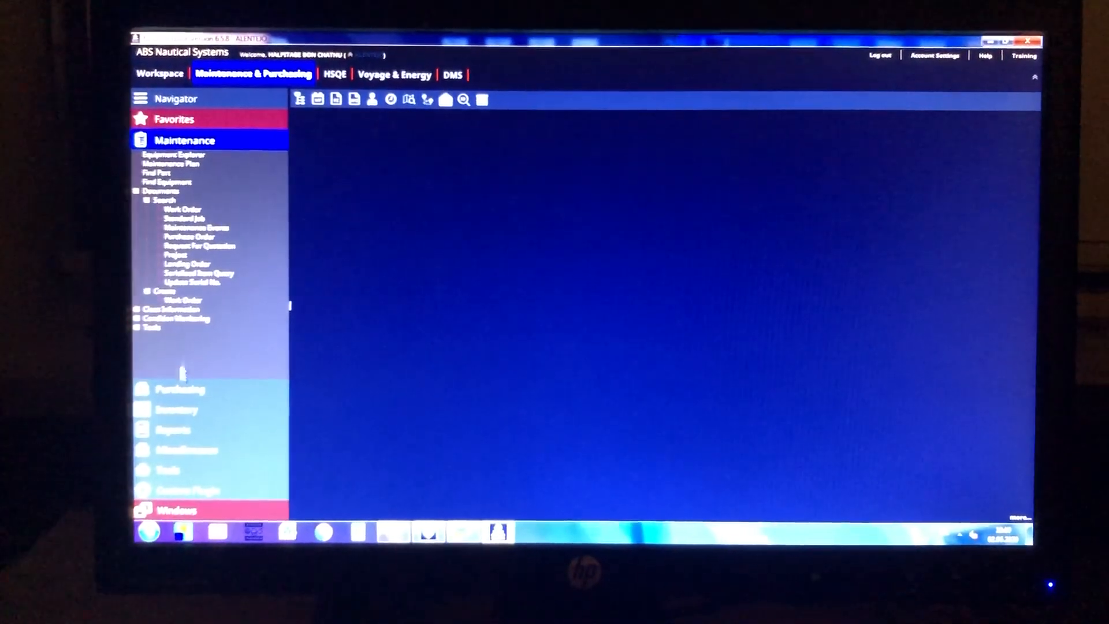
{"action": "left_click", "coordinate": [181, 388]}
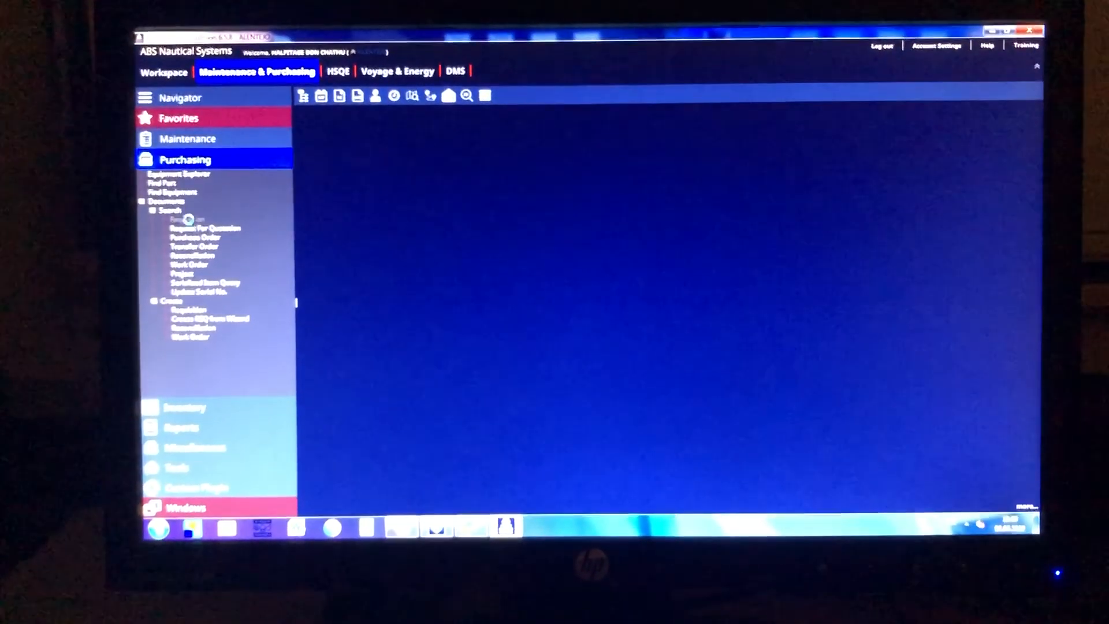
Search requisitions and open requisition 2000143 for the ALENTEJO consumables.
{"action": "left_click", "coordinate": [206, 213]}
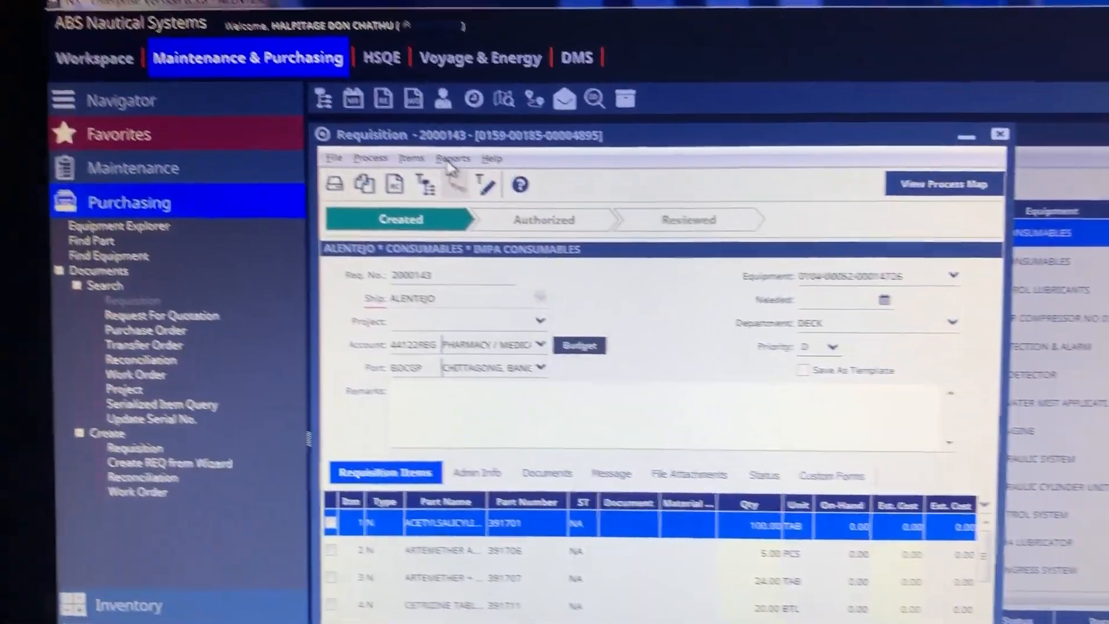
Choose the Requisition Form report and set its output to Printer/Fax.
{"action": "left_click", "coordinate": [453, 156]}
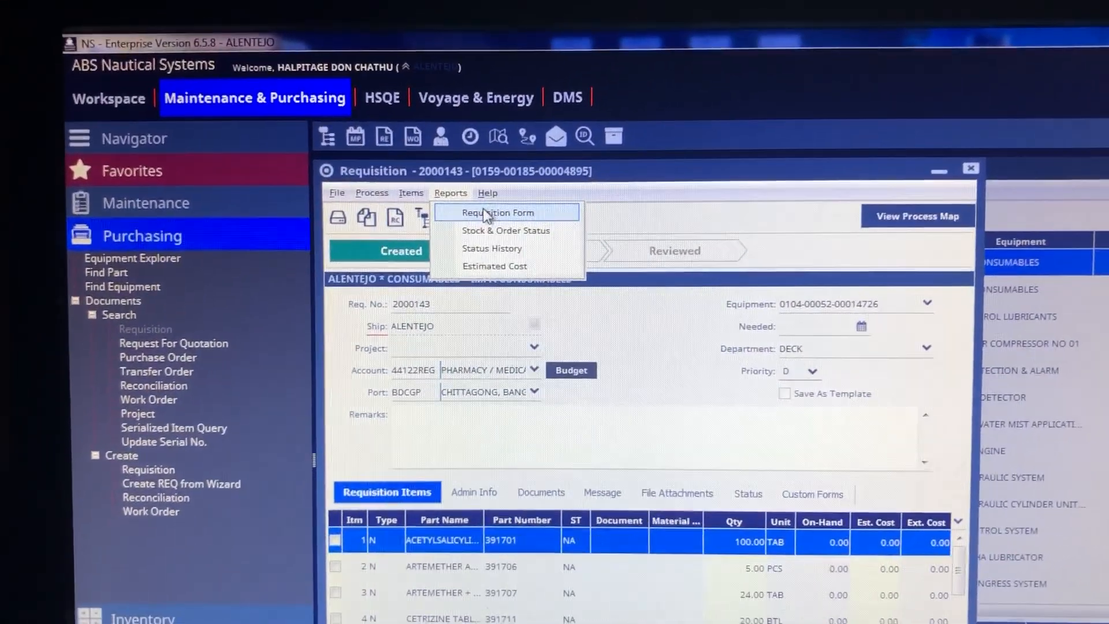
{"action": "left_click", "coordinate": [497, 212]}
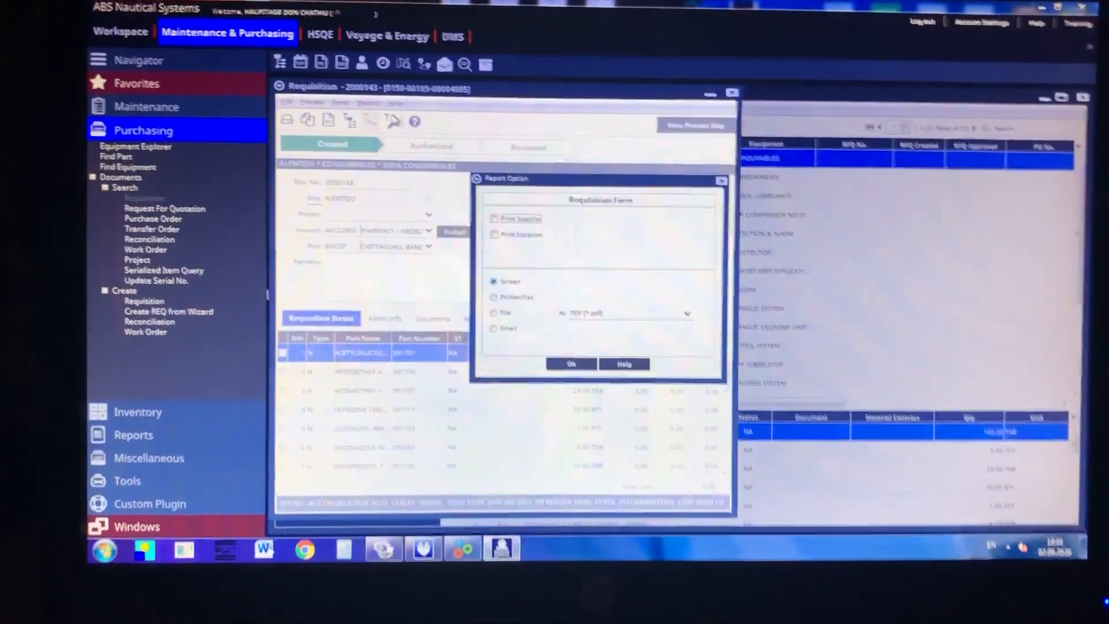
{"action": "left_click", "coordinate": [543, 311]}
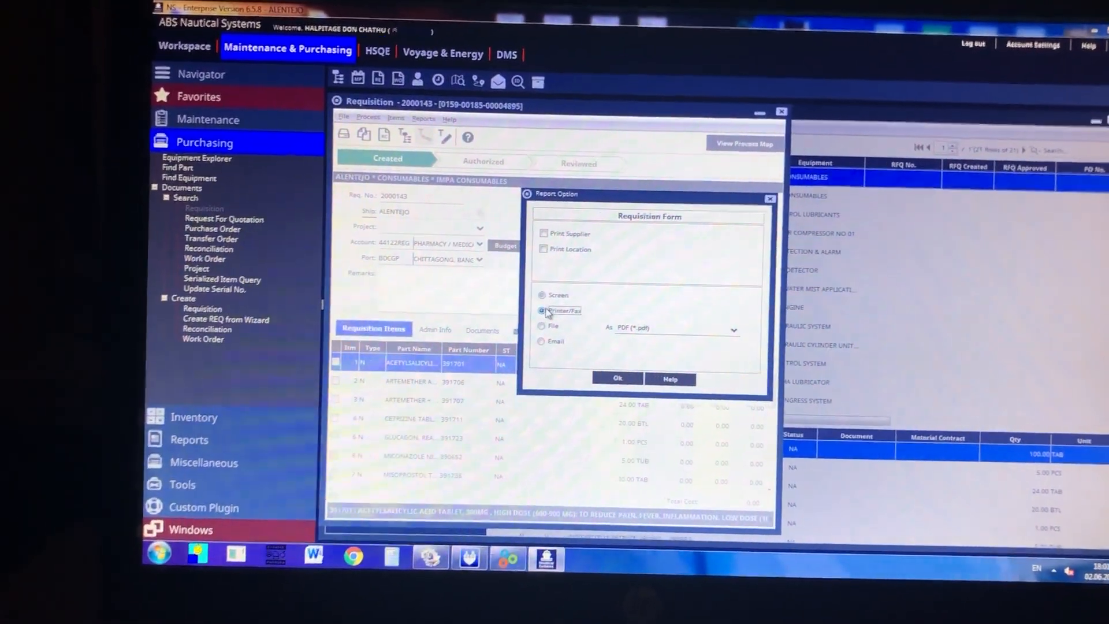